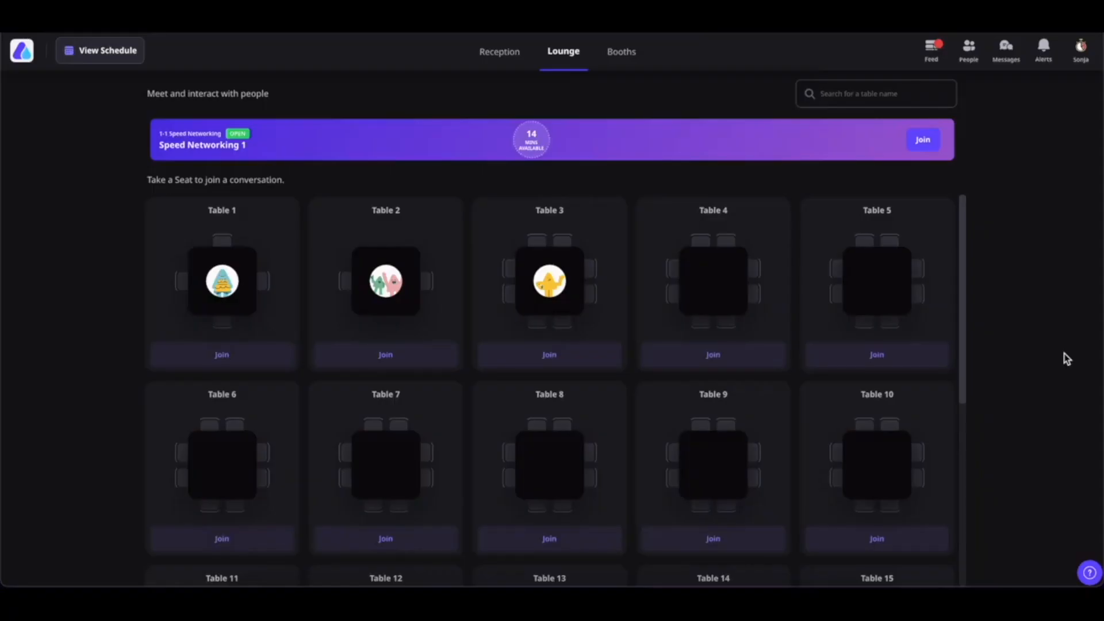
# Report the organizer's newest feed message to the moderators and dismiss the thank-you confirmation
pyautogui.click(931, 48)
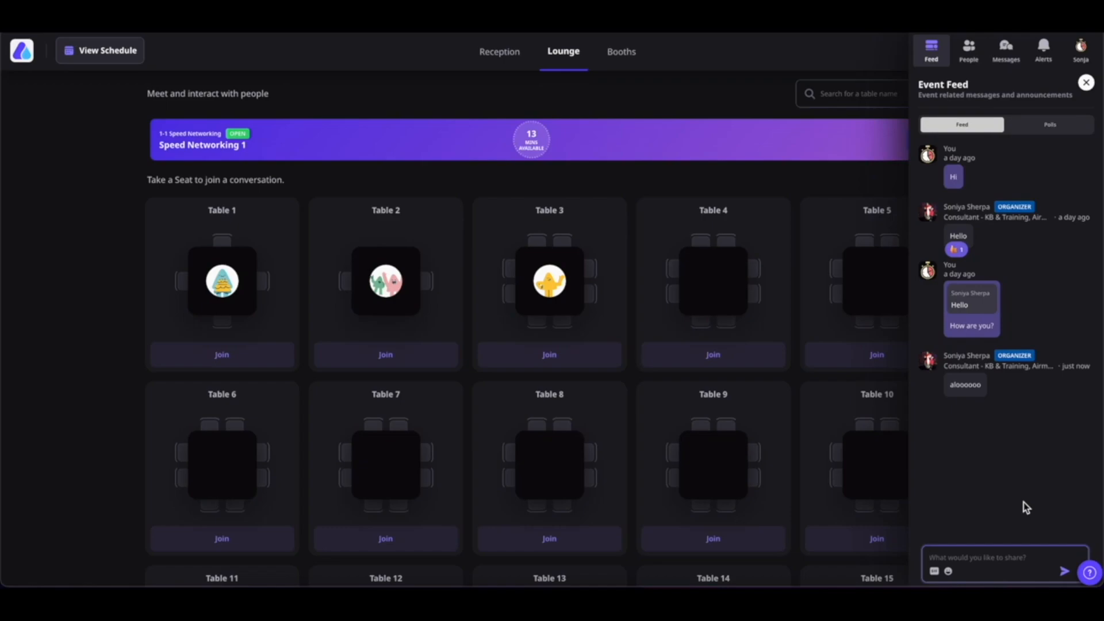
pyautogui.moveTo(1001, 405)
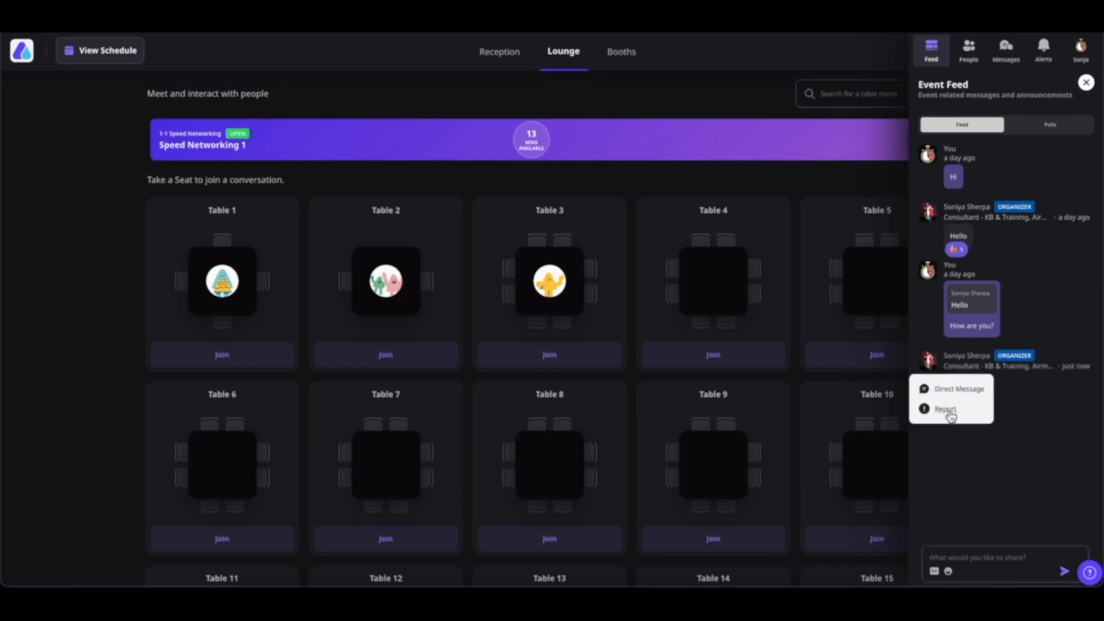
pyautogui.click(945, 408)
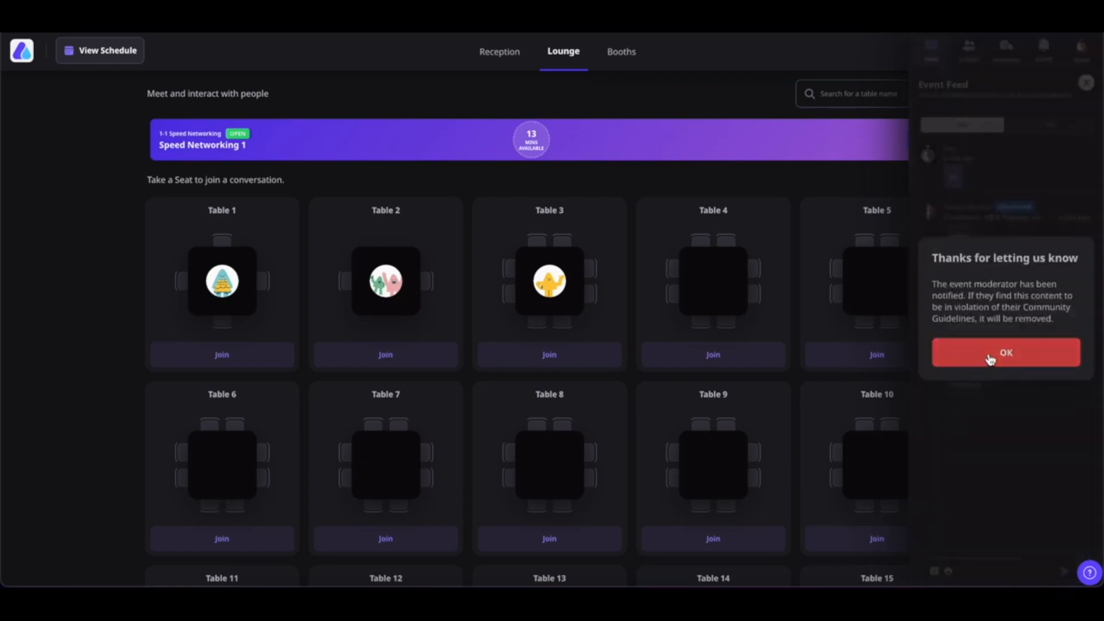
pyautogui.click(1005, 352)
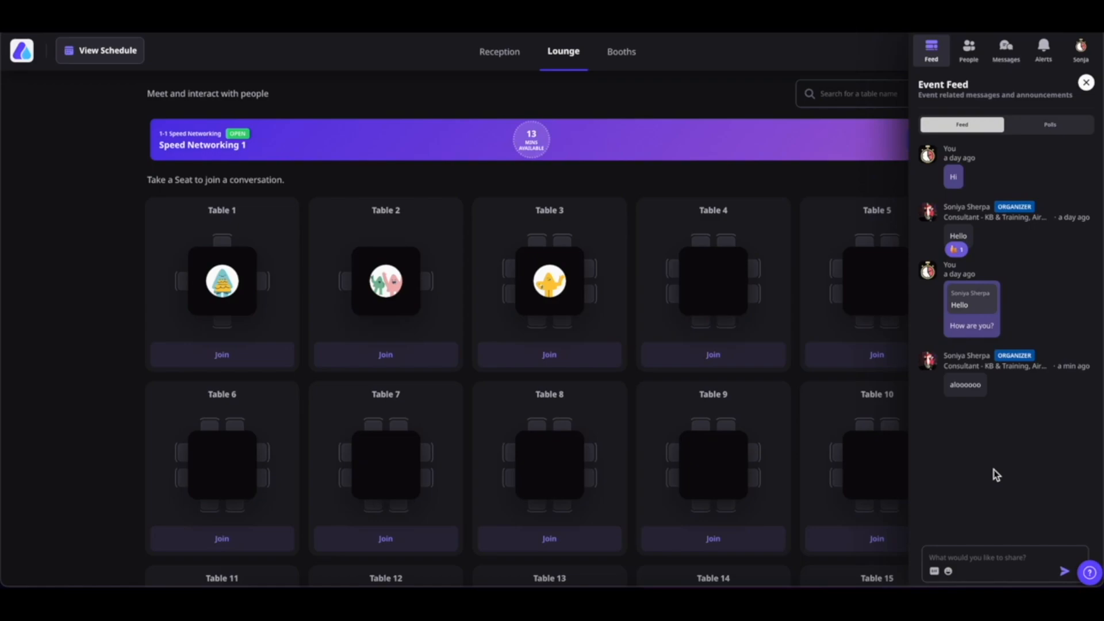